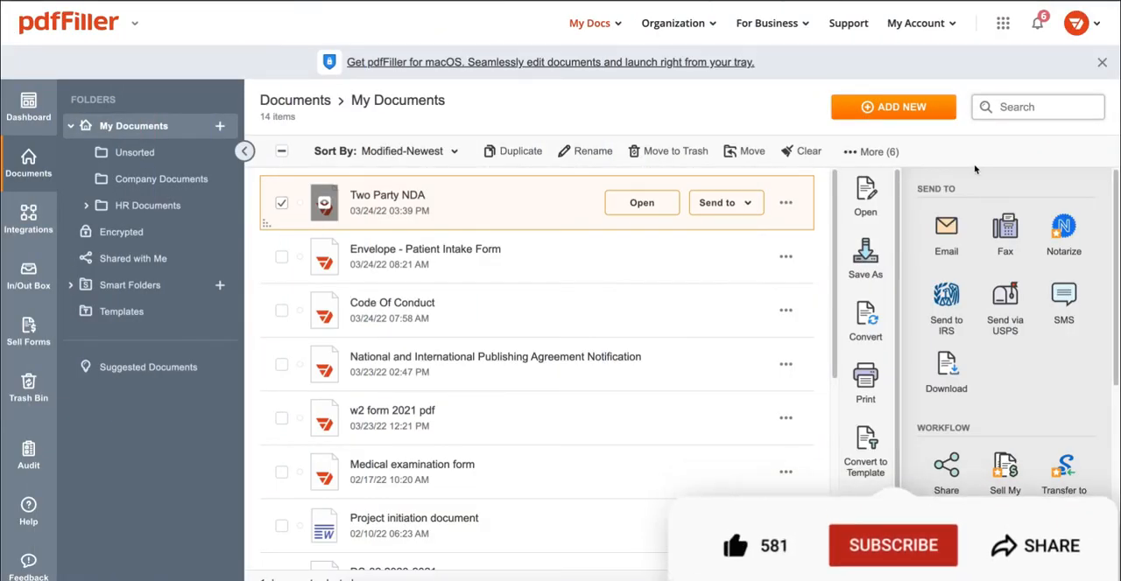
pyautogui.click(893, 546)
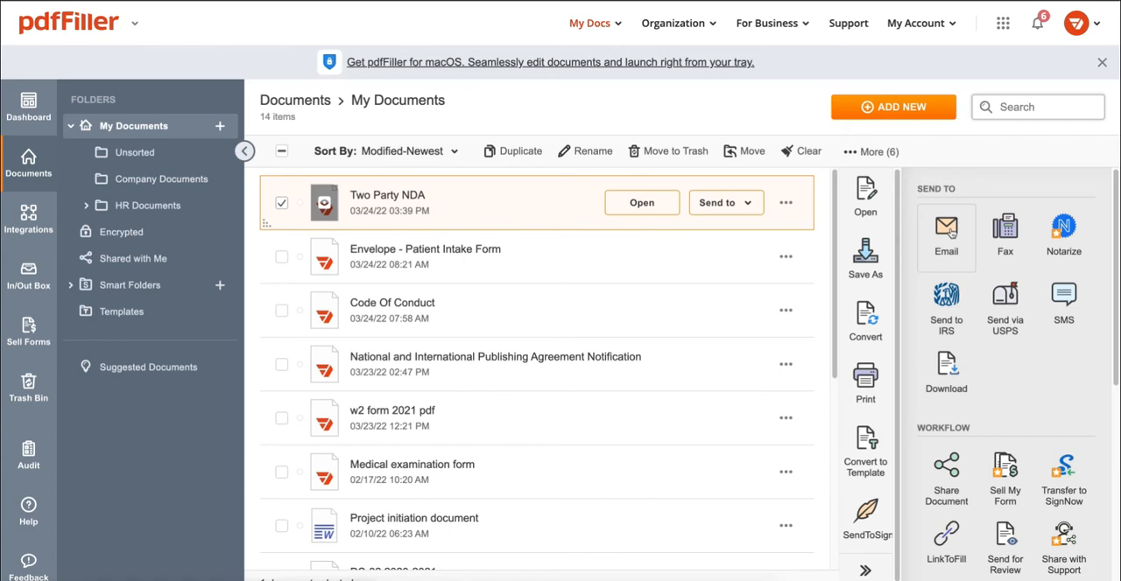
pyautogui.click(946, 239)
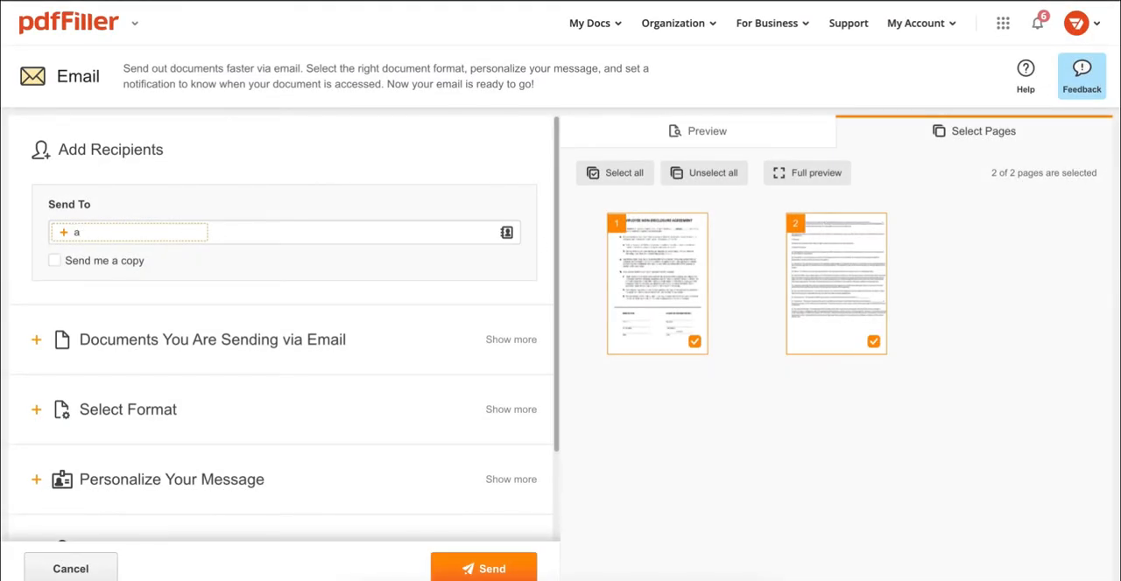
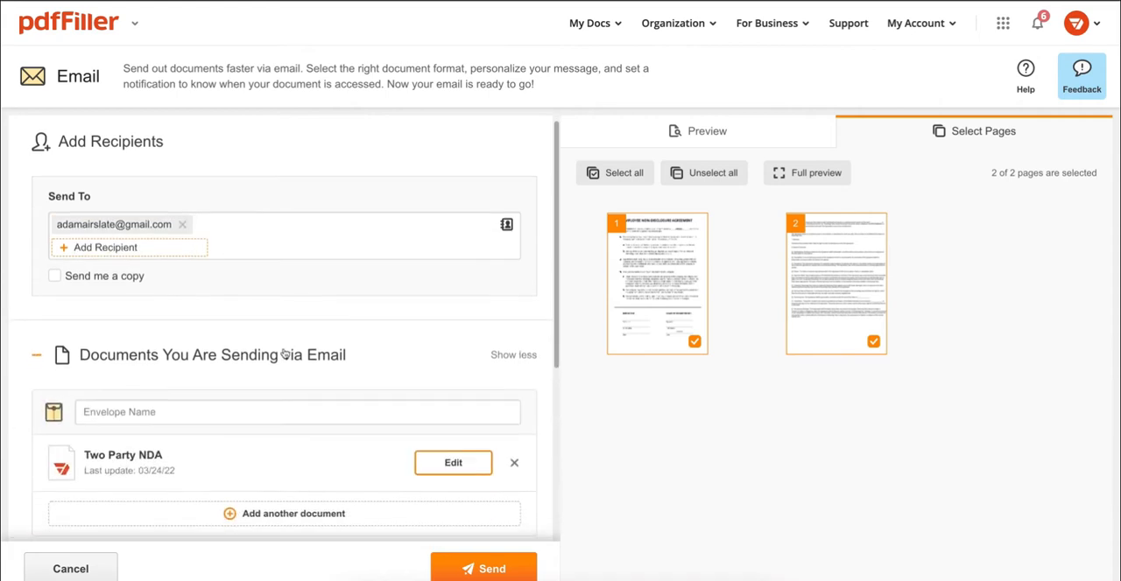
pyautogui.scroll(-3)
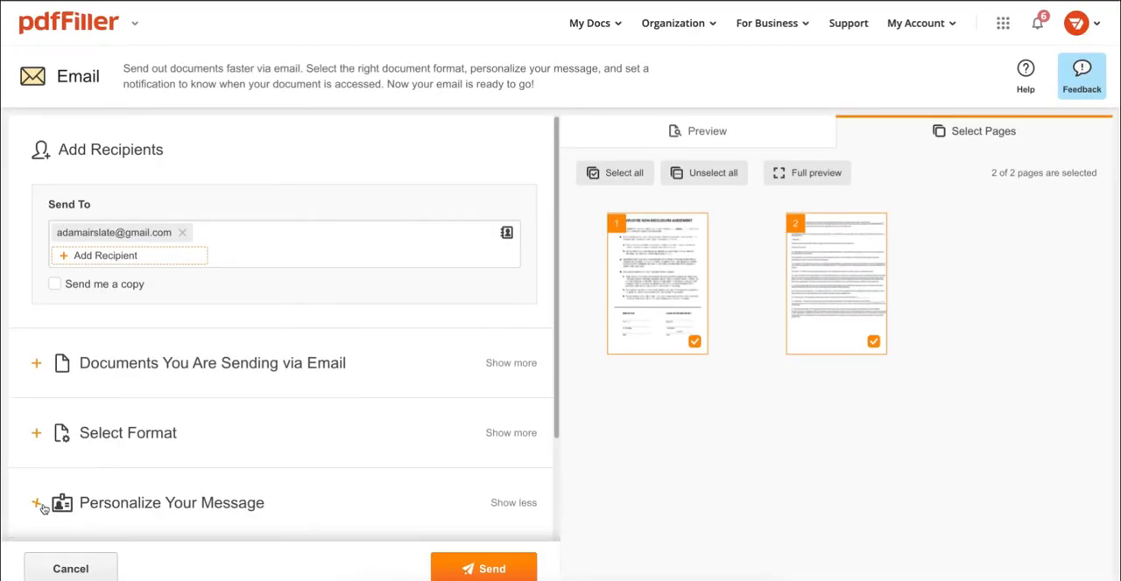
# - Choose the Informal message template and set a document-access password under Security Permissions
pyautogui.click(37, 505)
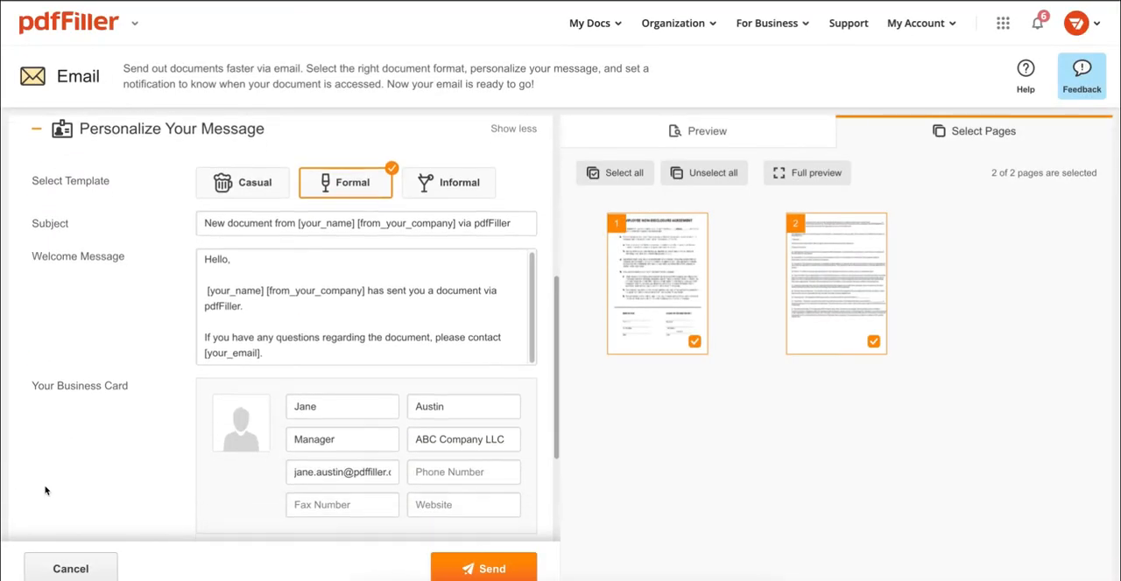
pyautogui.click(449, 182)
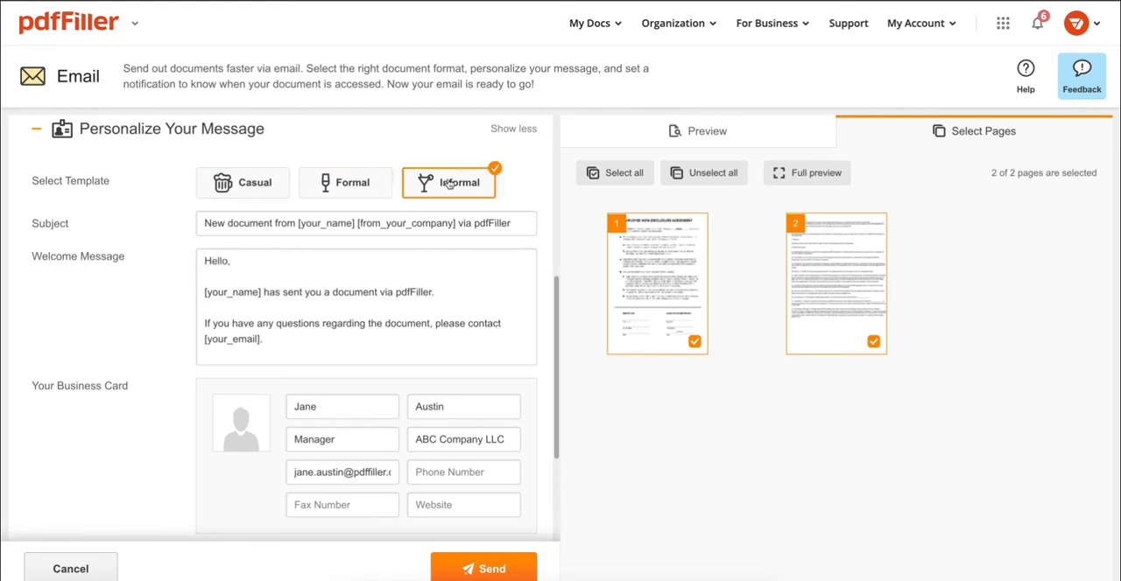
pyautogui.click(344, 182)
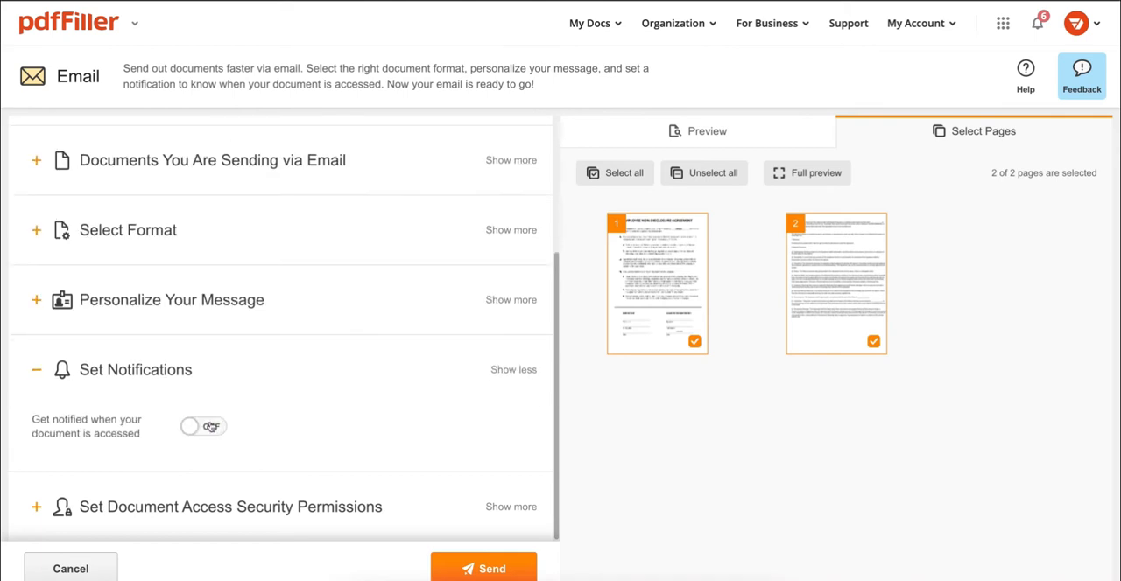
pyautogui.click(203, 427)
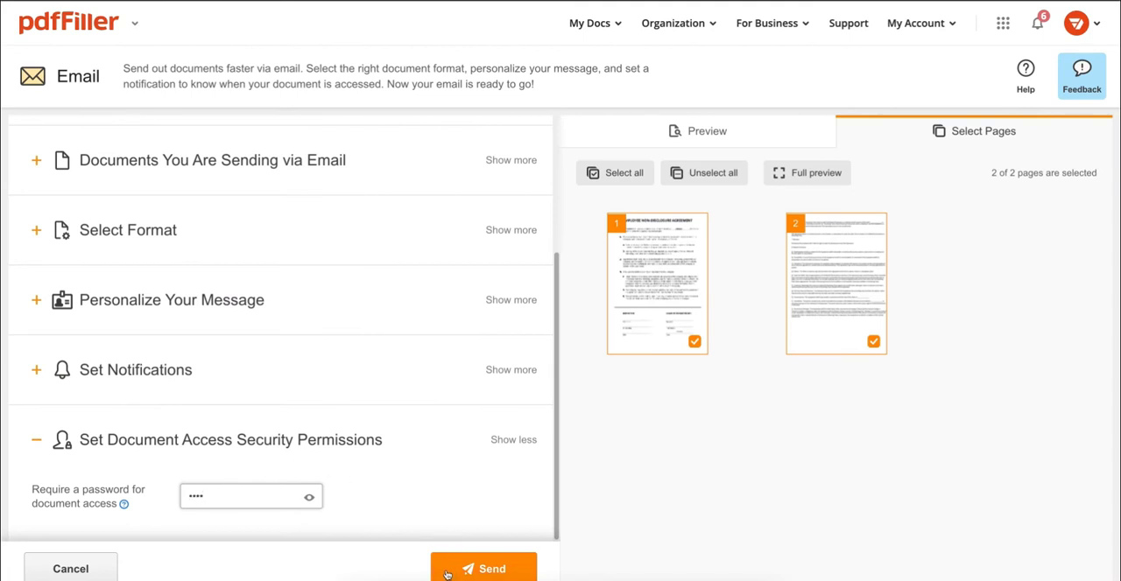
# - Send the email and reach the 'Email Sent Successfully' confirmation
pyautogui.click(483, 568)
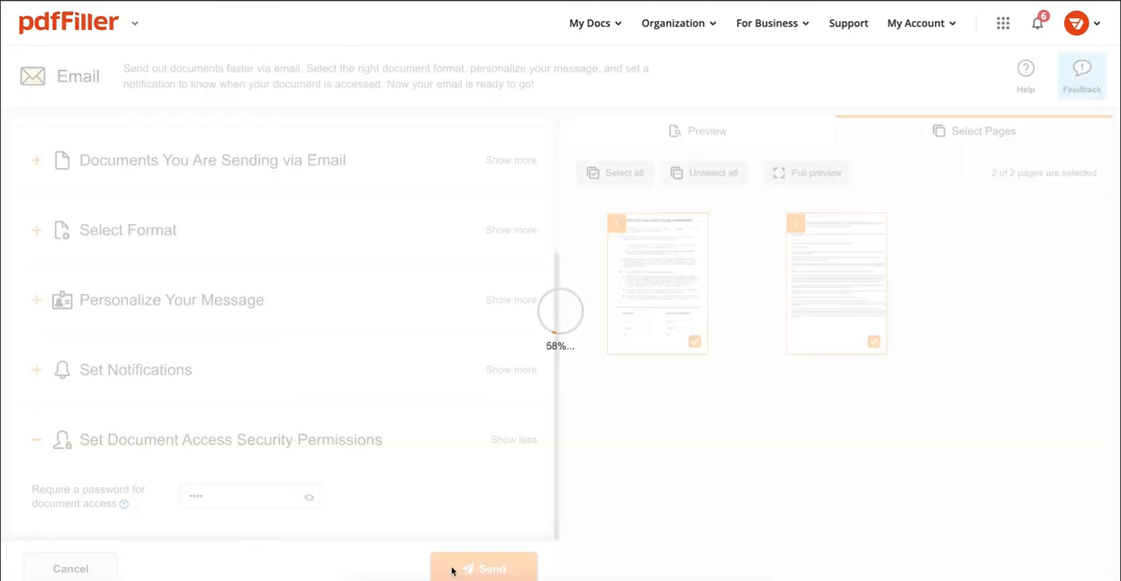
pyautogui.click(483, 567)
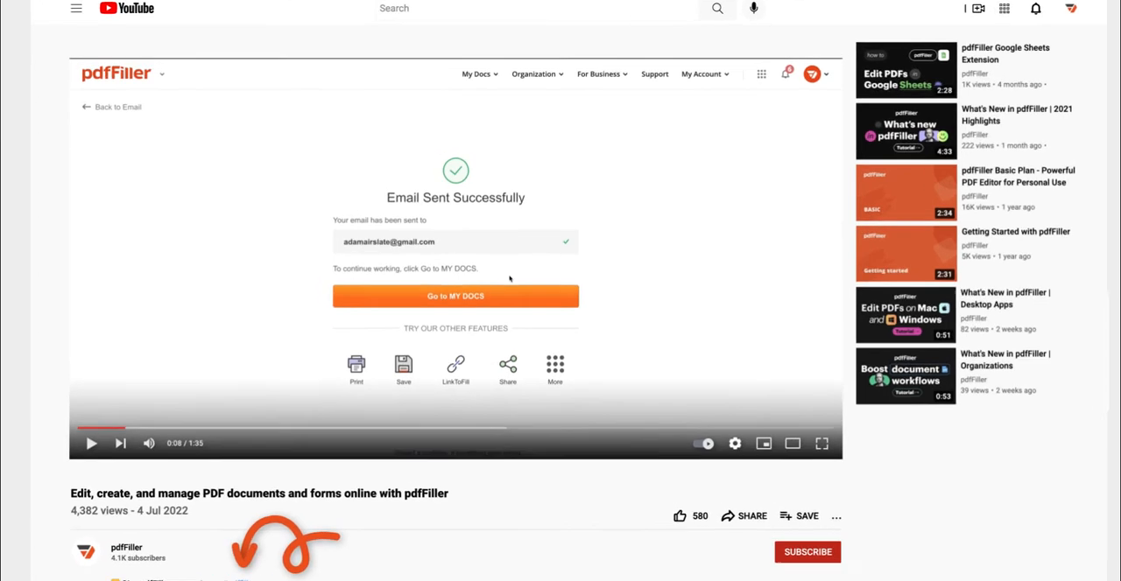
pyautogui.click(456, 295)
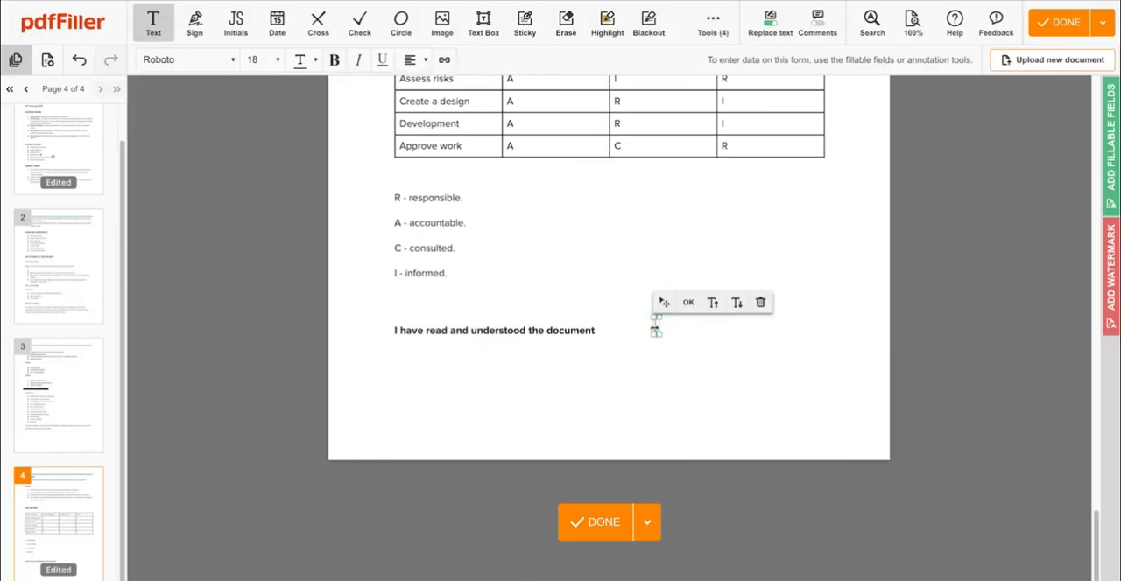
# - Return to the dashboard and bring up the Share dialog for the Two Party NDA
pyautogui.click(194, 23)
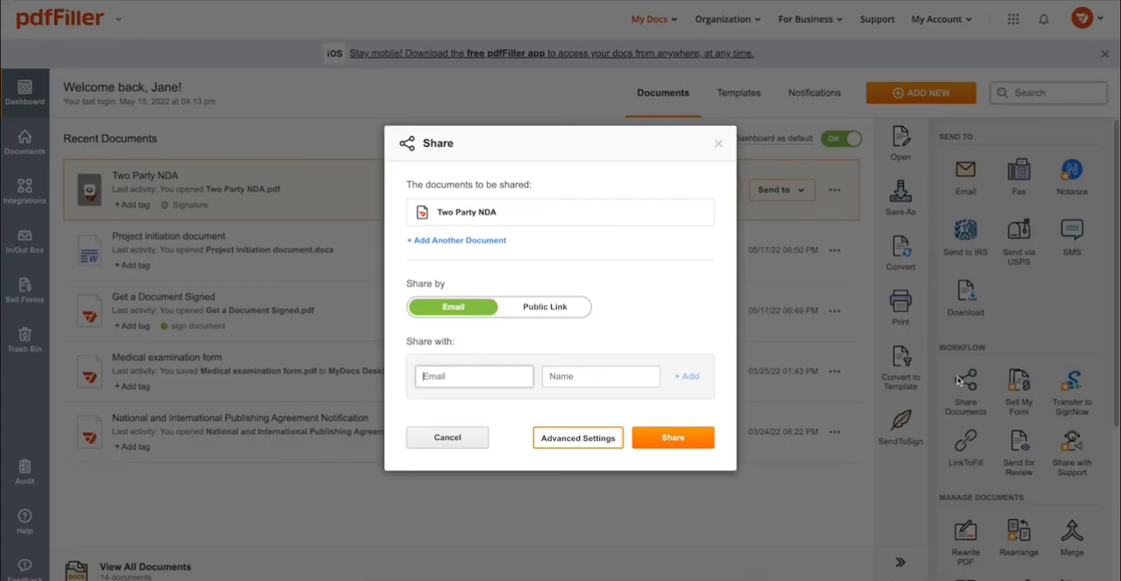
# - Switch sharing to a Public Link and review the 'Anyone with the link' permission choices
pyautogui.click(543, 293)
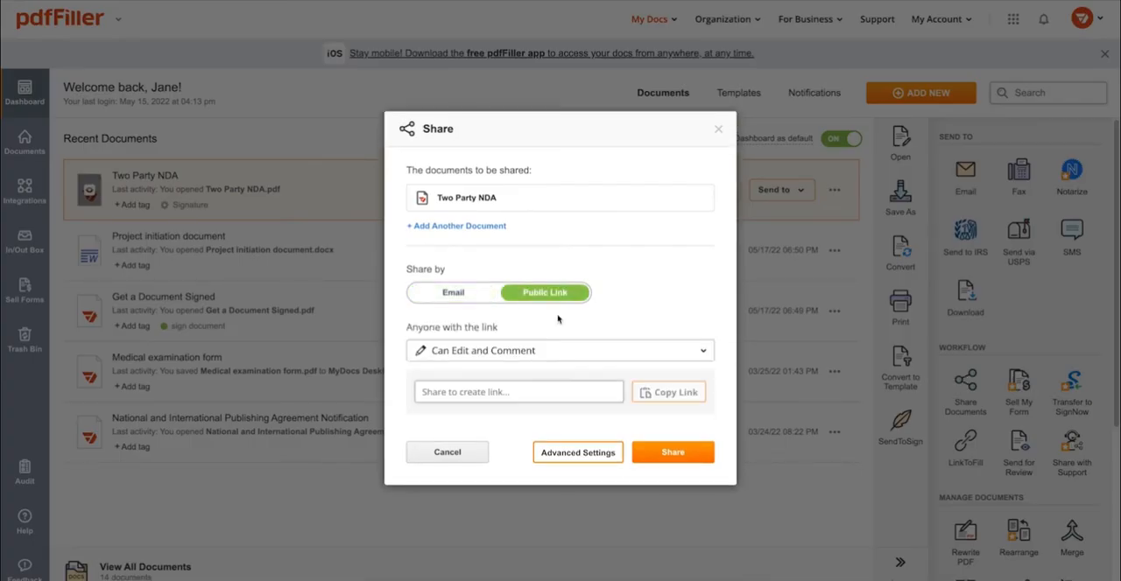
pyautogui.click(561, 350)
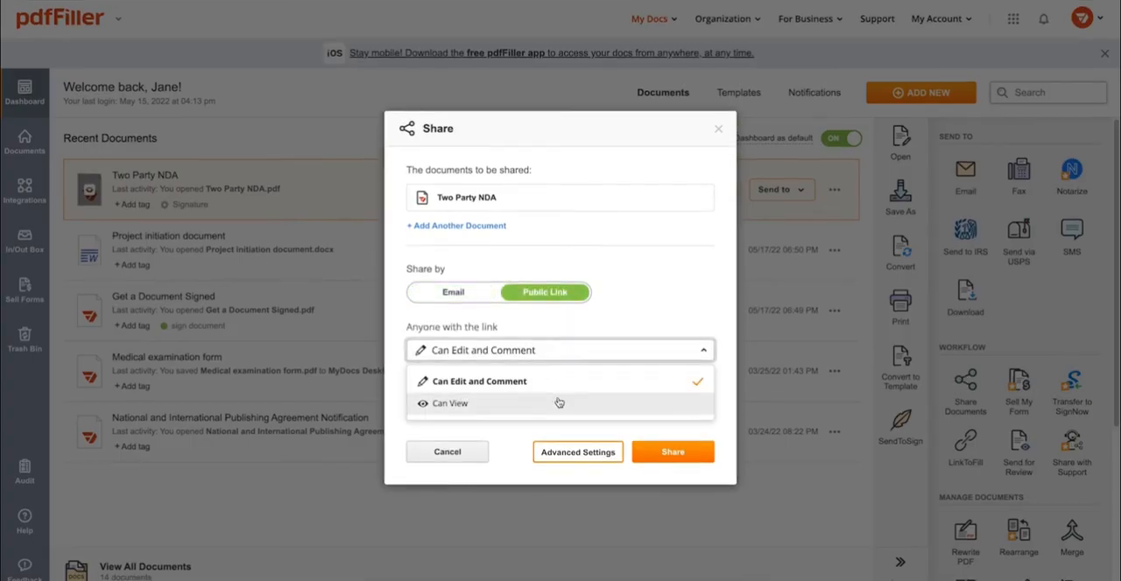